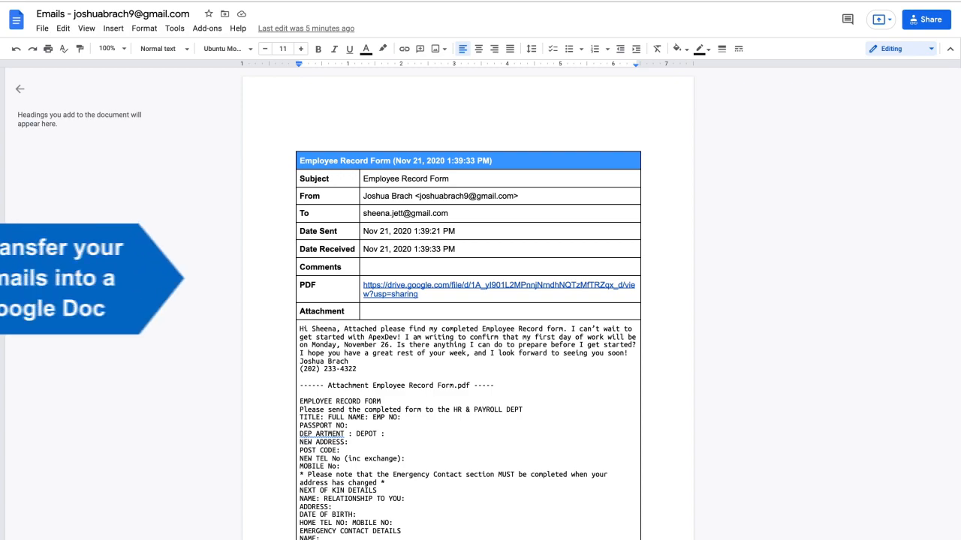
Add the Export Emails to Google Docs by cloudHQ extension to Chrome.
{"action": "scroll", "scroll_direction": "down", "scroll_amount": 3}
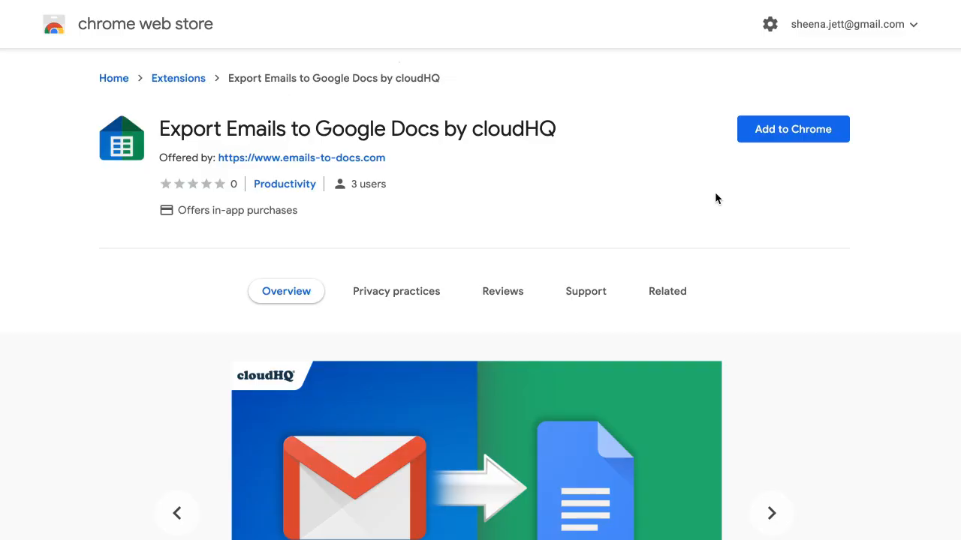
{"action": "left_click", "coordinate": [792, 129]}
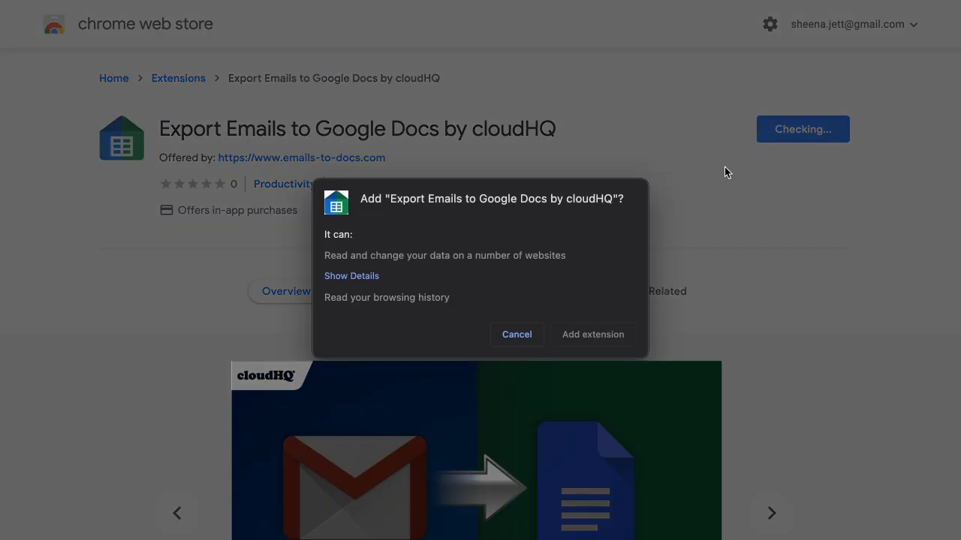
{"action": "left_click", "coordinate": [592, 335]}
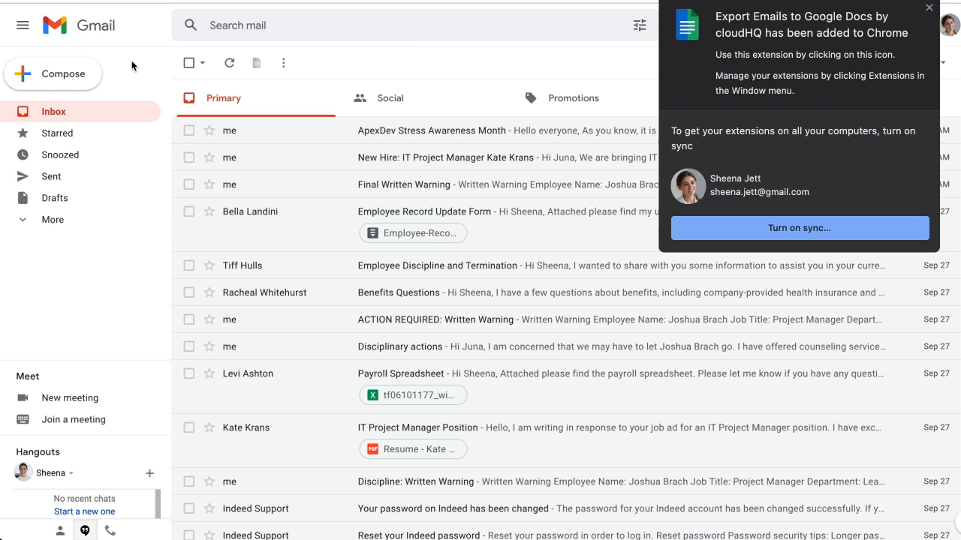
{"action": "left_click", "coordinate": [926, 9]}
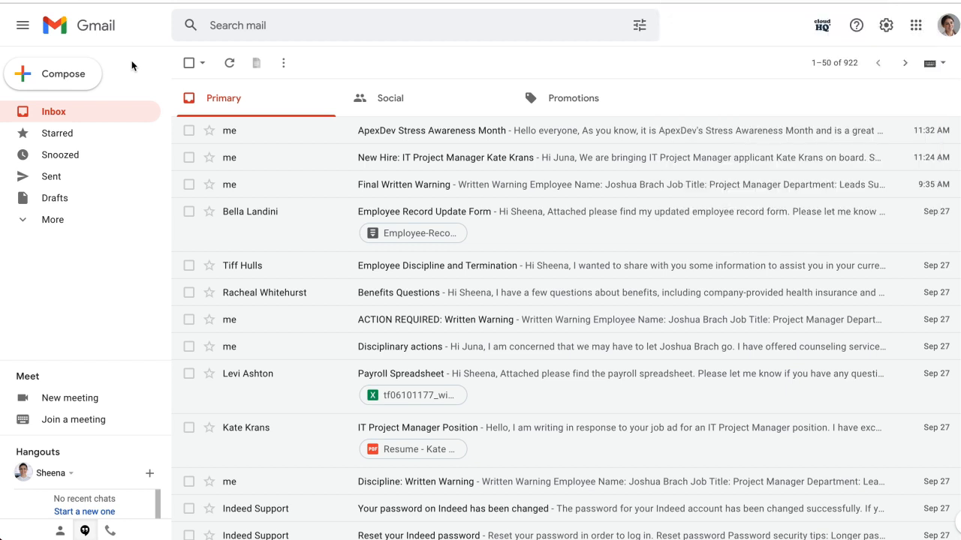
{"action": "mouse_move", "coordinate": [184, 62]}
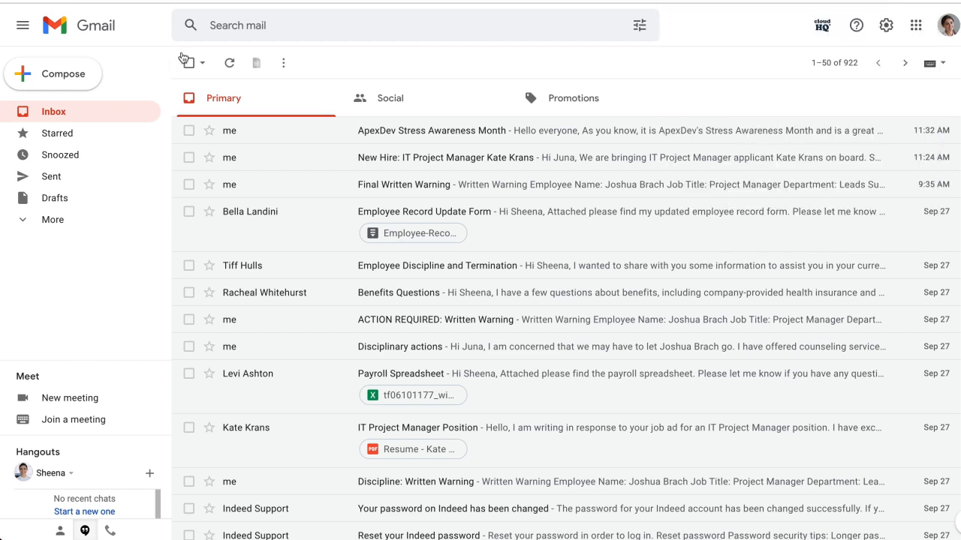
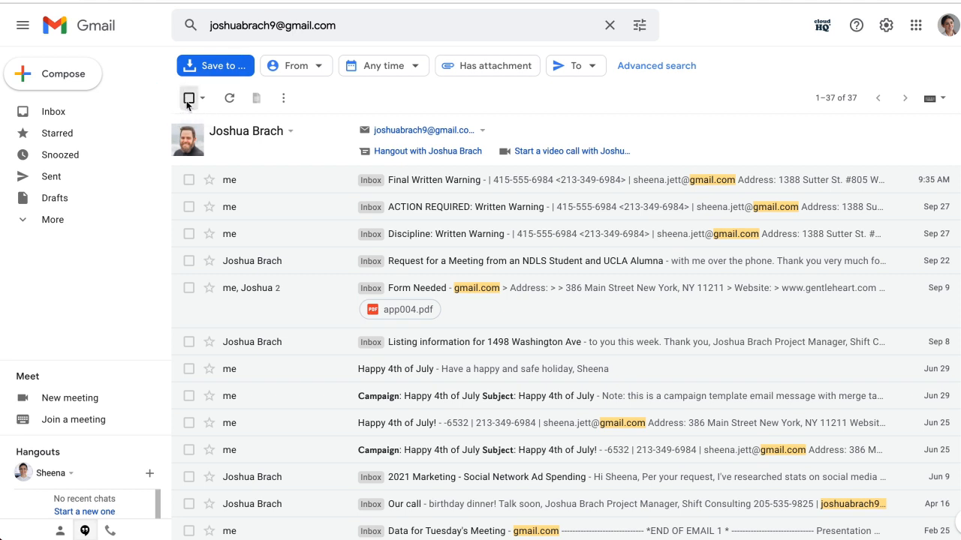
Select all 37 results and choose Save to… Export Emails to Google Docs.
{"action": "left_click", "coordinate": [188, 98]}
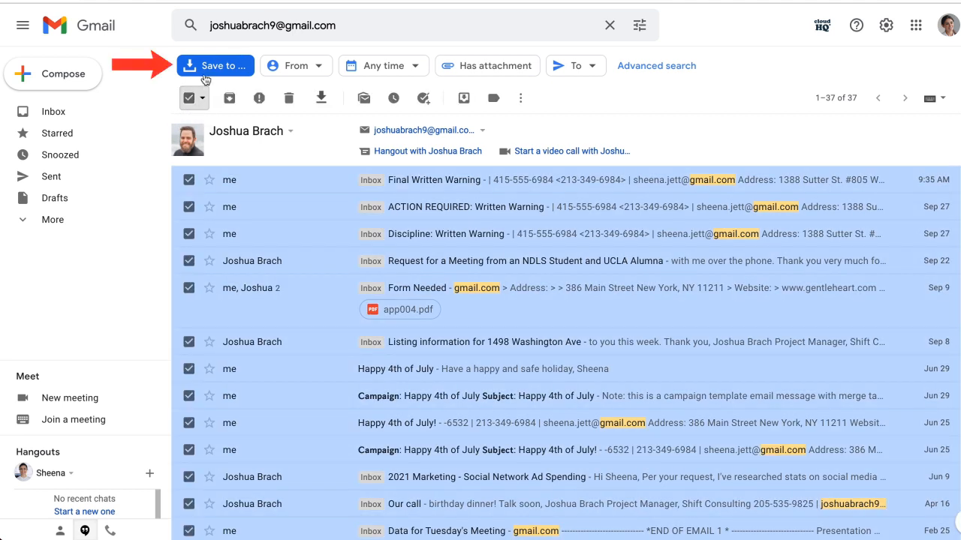
{"action": "left_click", "coordinate": [215, 66]}
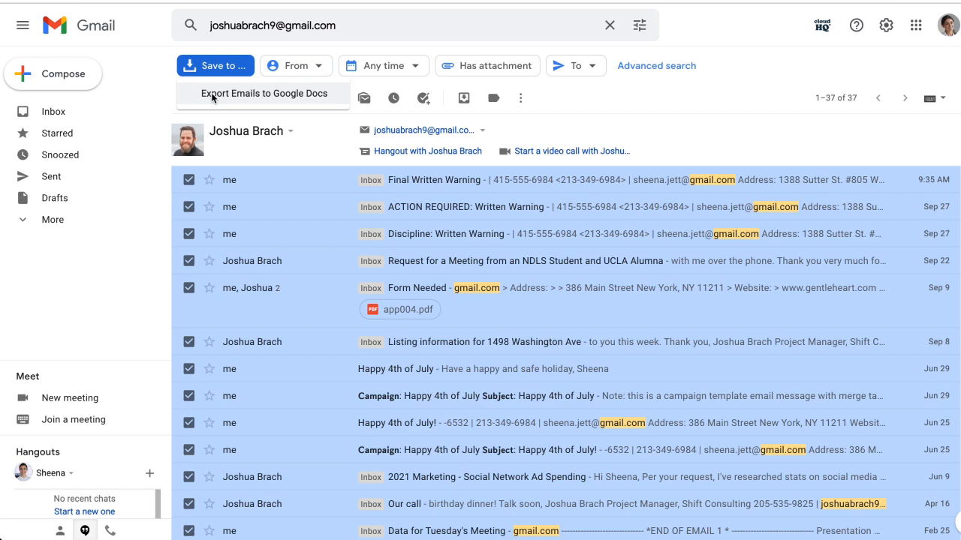
{"action": "left_click", "coordinate": [656, 65]}
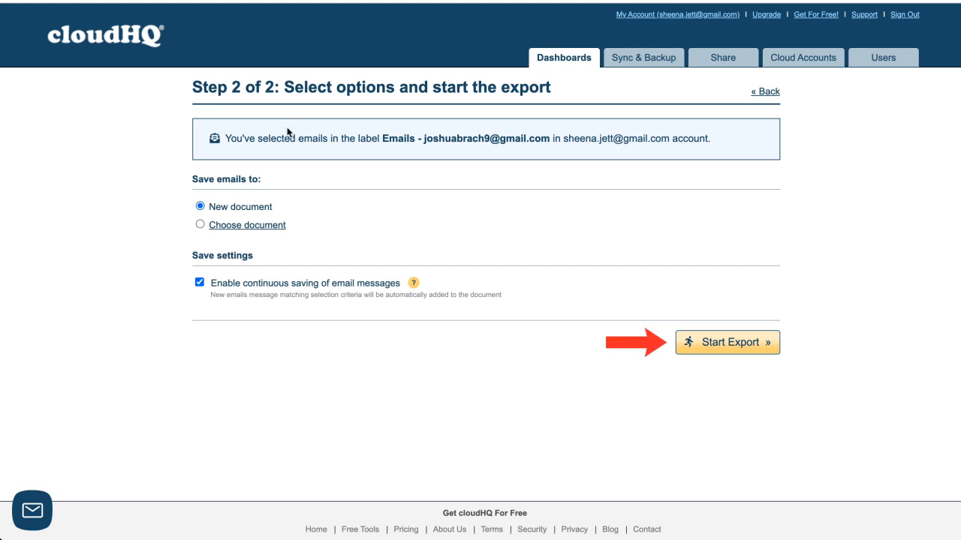
Start the export to a new document, then open the resulting Google Doc.
{"action": "left_click", "coordinate": [727, 343]}
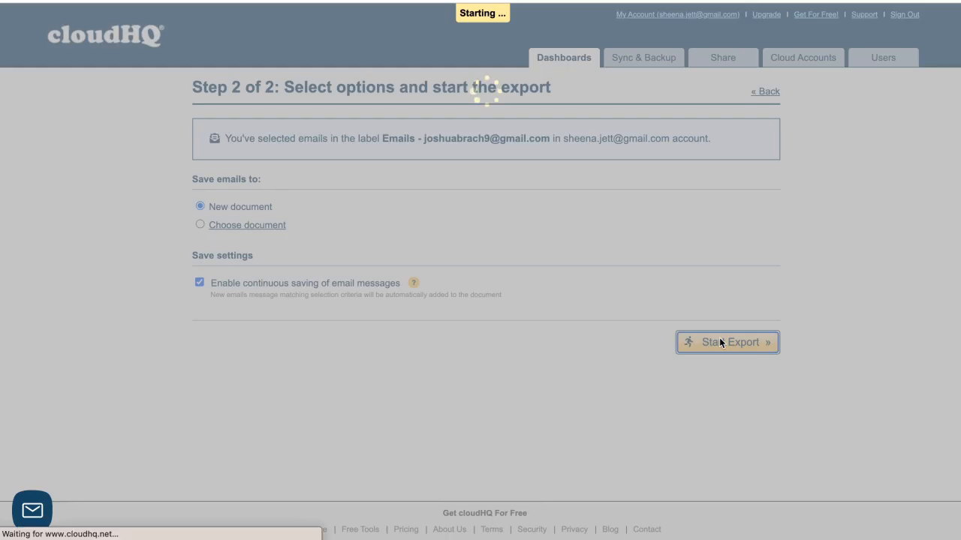
{"action": "left_click", "coordinate": [726, 342]}
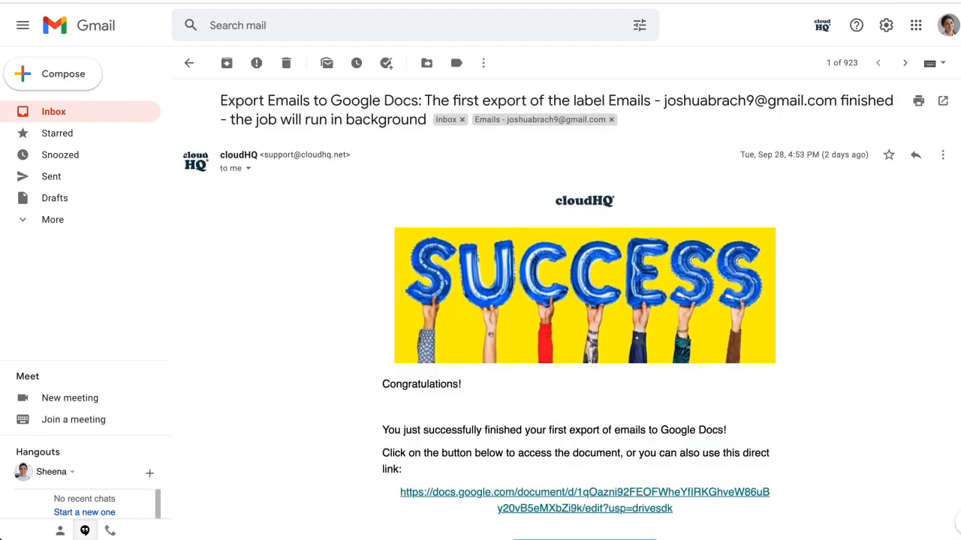
{"action": "scroll", "scroll_direction": "down", "scroll_amount": 3}
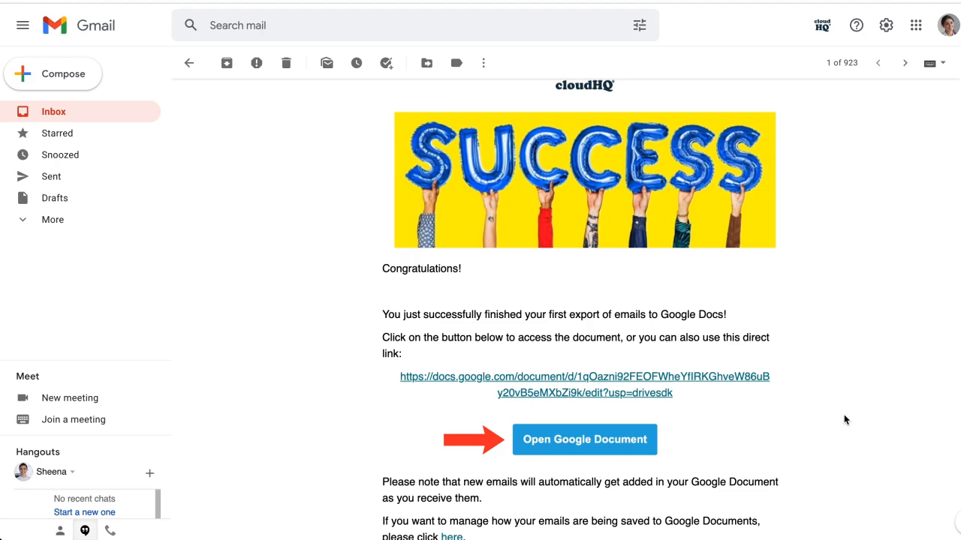
{"action": "left_click", "coordinate": [584, 439]}
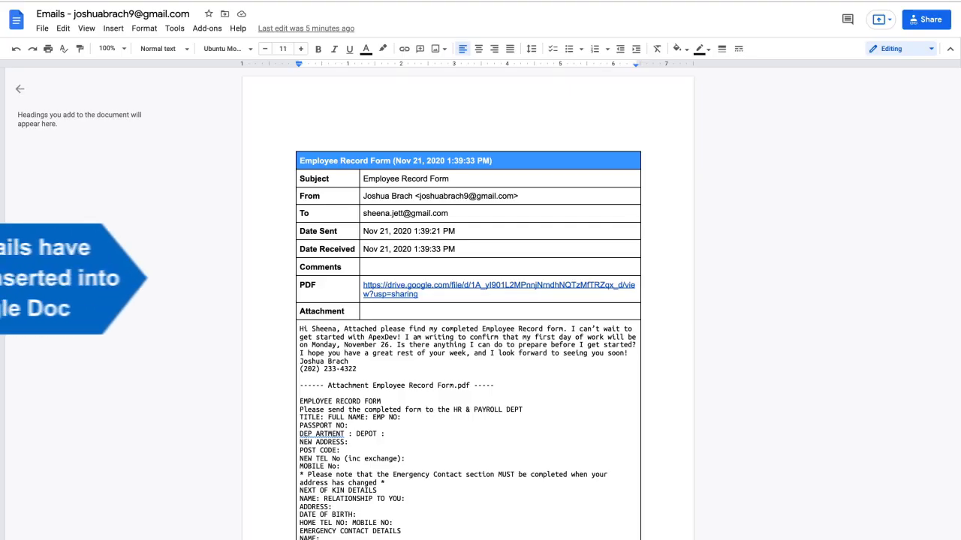
{"action": "scroll", "scroll_direction": "down", "scroll_amount": 3}
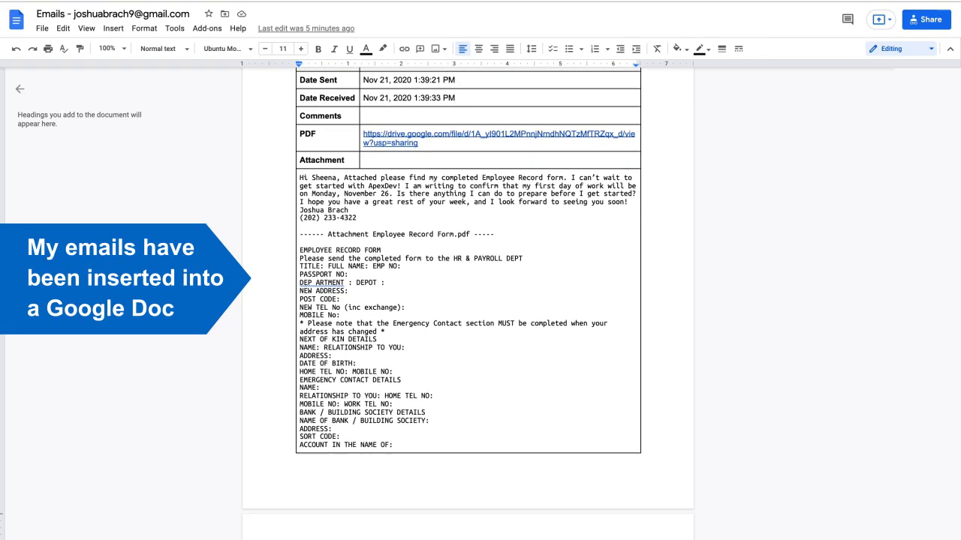
{"action": "scroll", "scroll_direction": "down", "scroll_amount": 3}
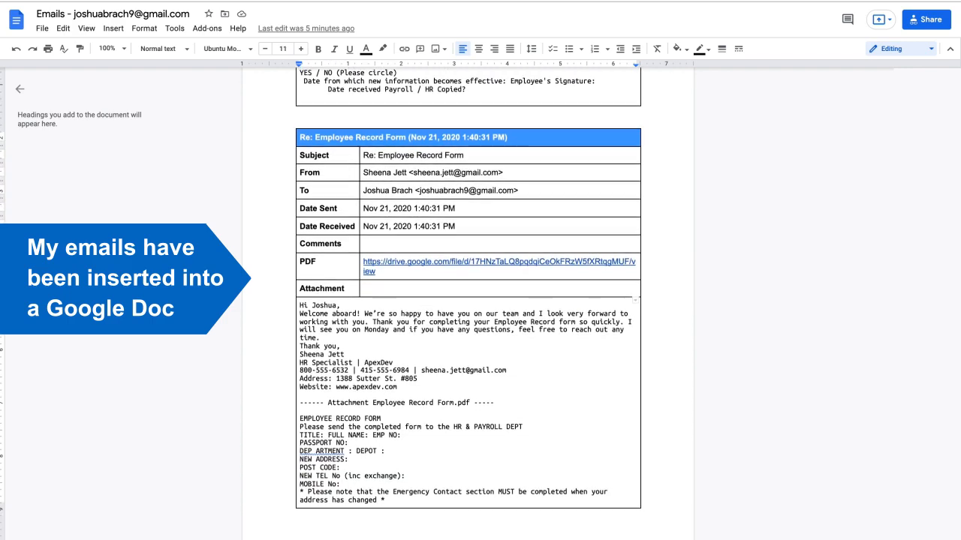
{"action": "scroll", "scroll_direction": "down", "scroll_amount": 3}
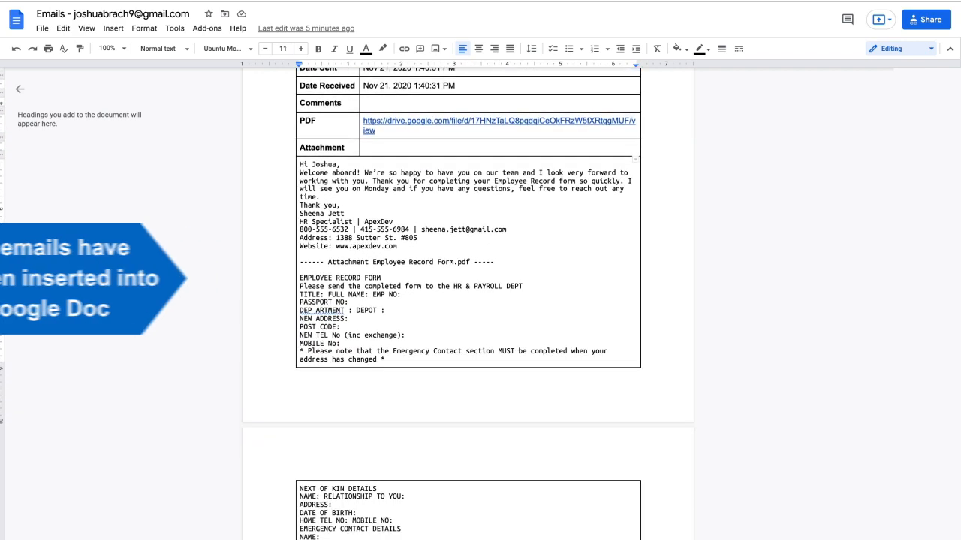
{"action": "scroll", "scroll_direction": "down", "scroll_amount": 3}
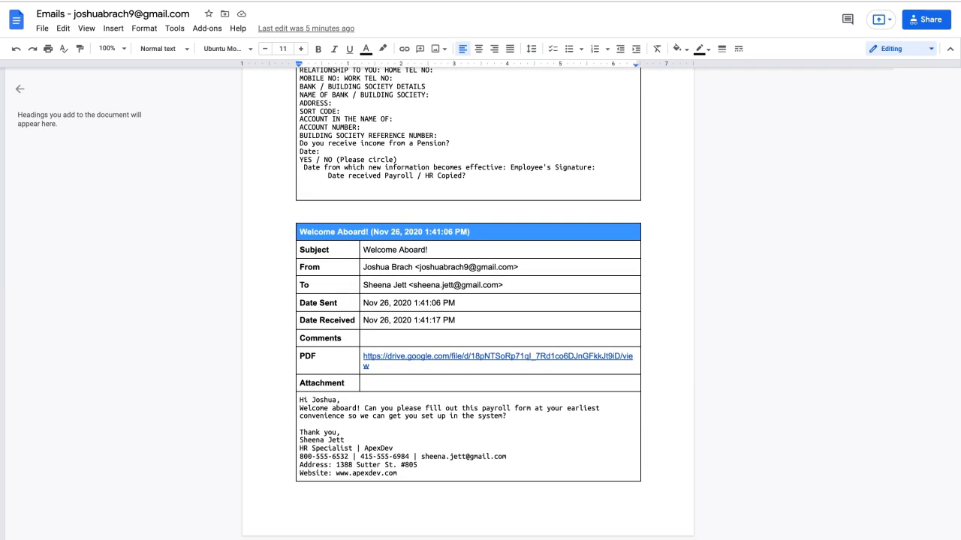
{"action": "scroll", "scroll_direction": "down", "scroll_amount": 3}
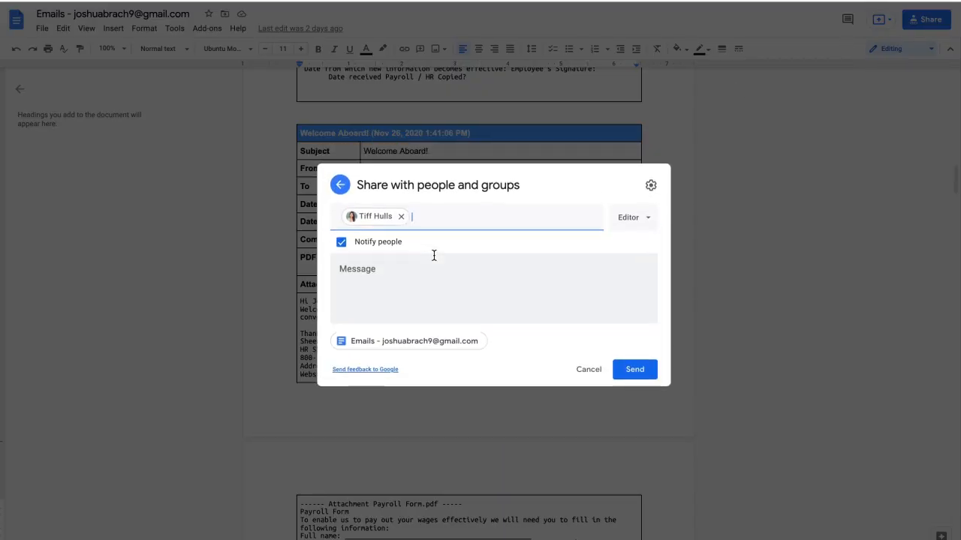
{"action": "type", "text": "Hi Tiff,"}
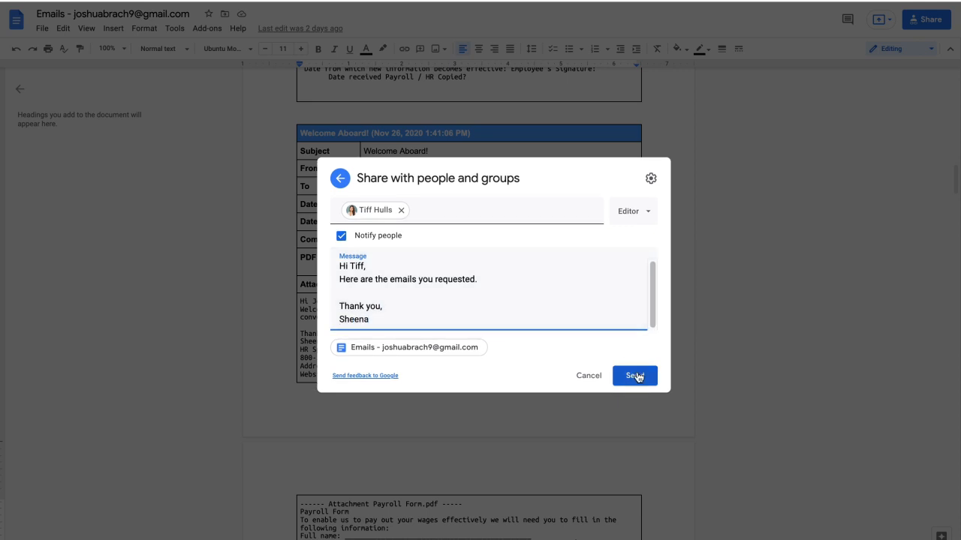
{"action": "left_click", "coordinate": [634, 375]}
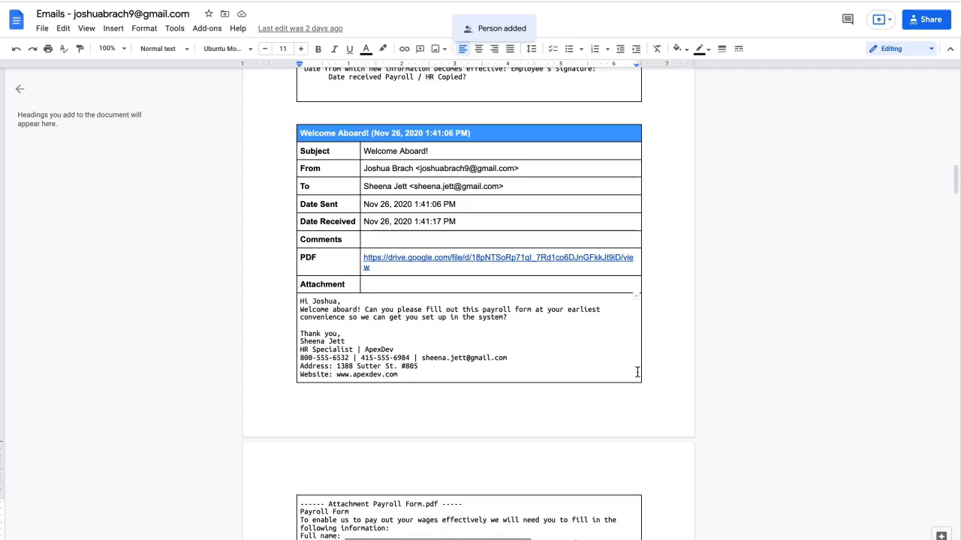